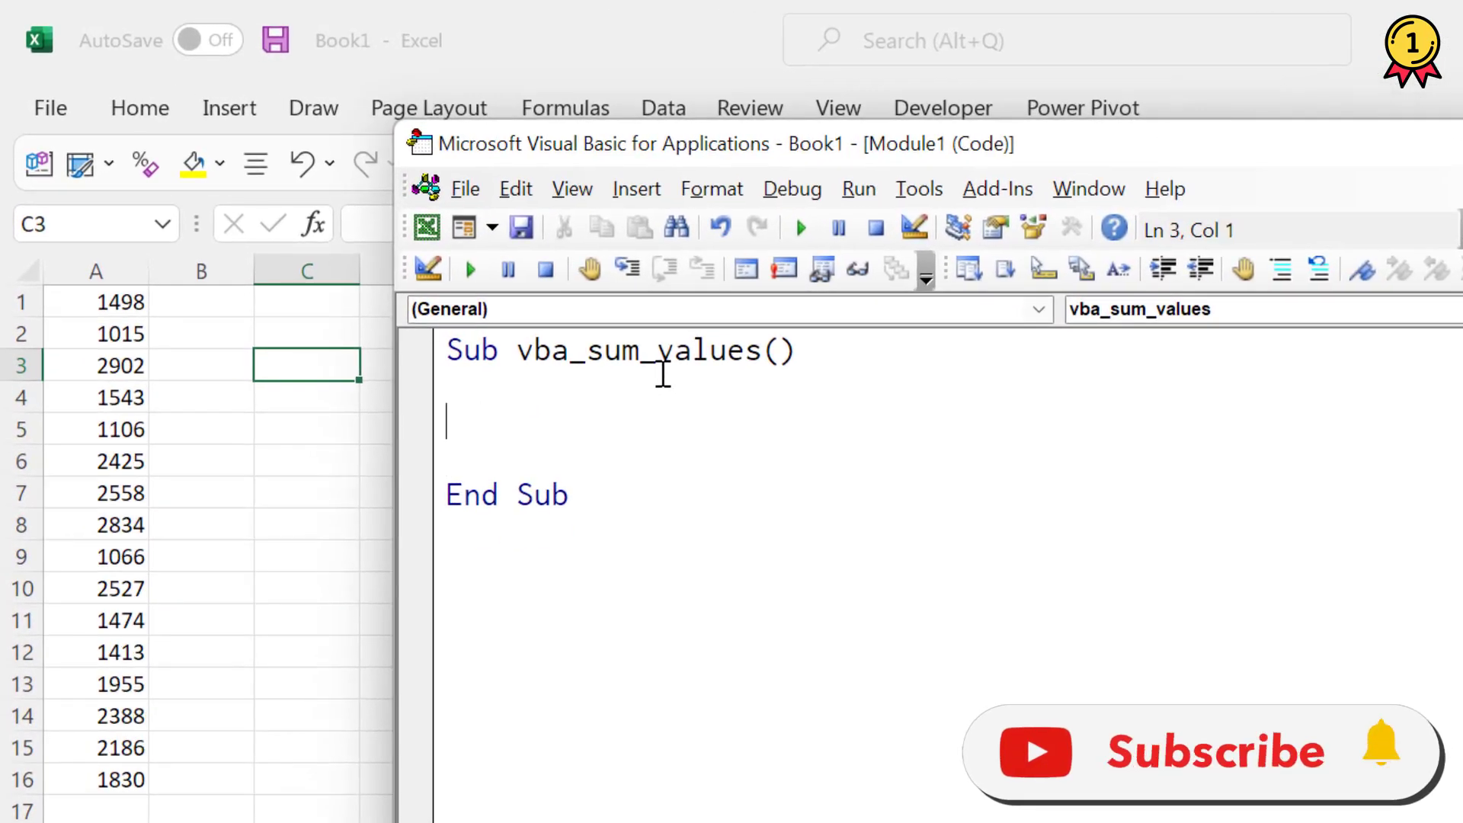
pyautogui.write('Application')
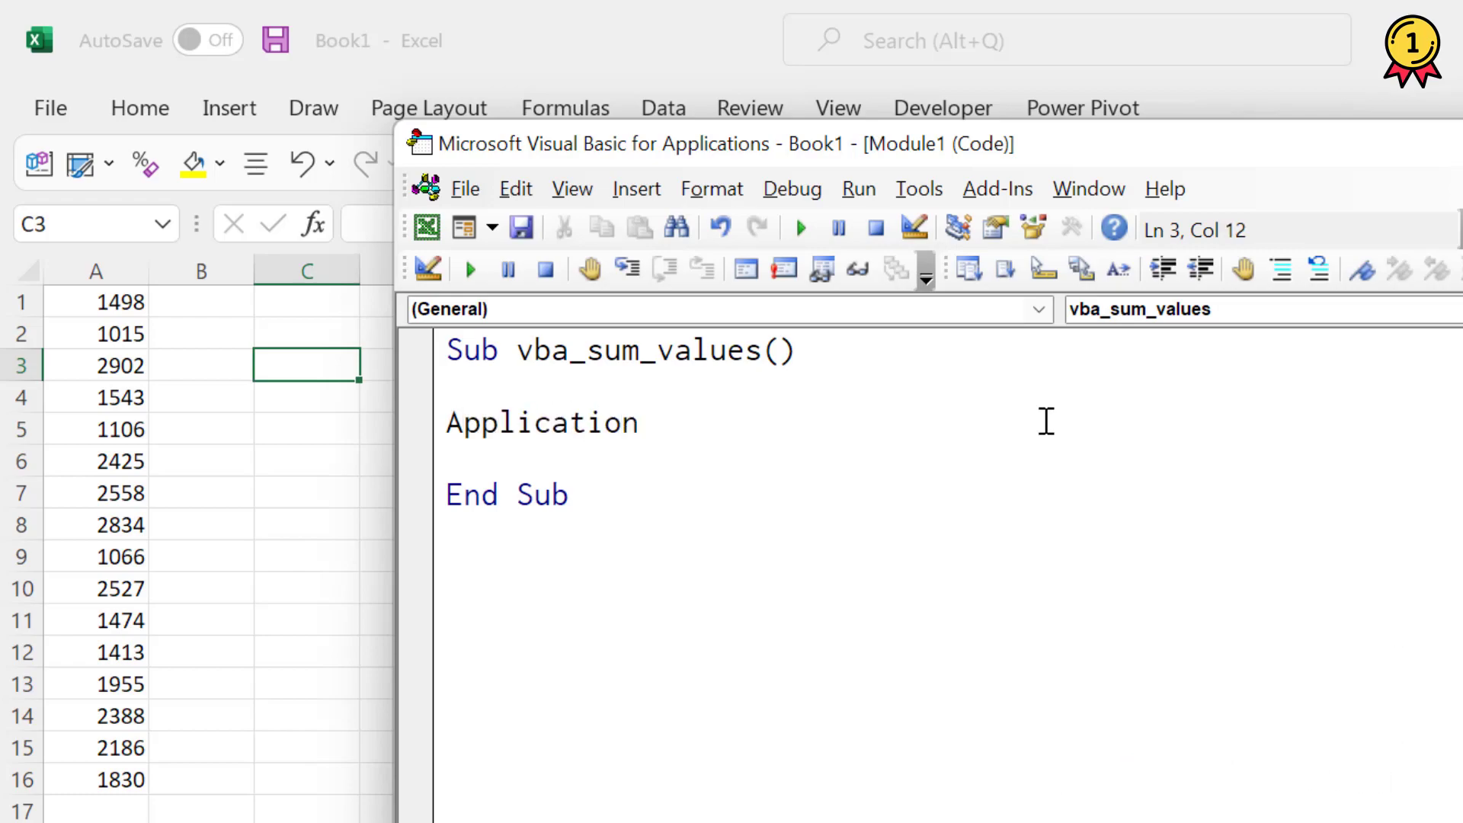
pyautogui.write('.WorksheetFunction')
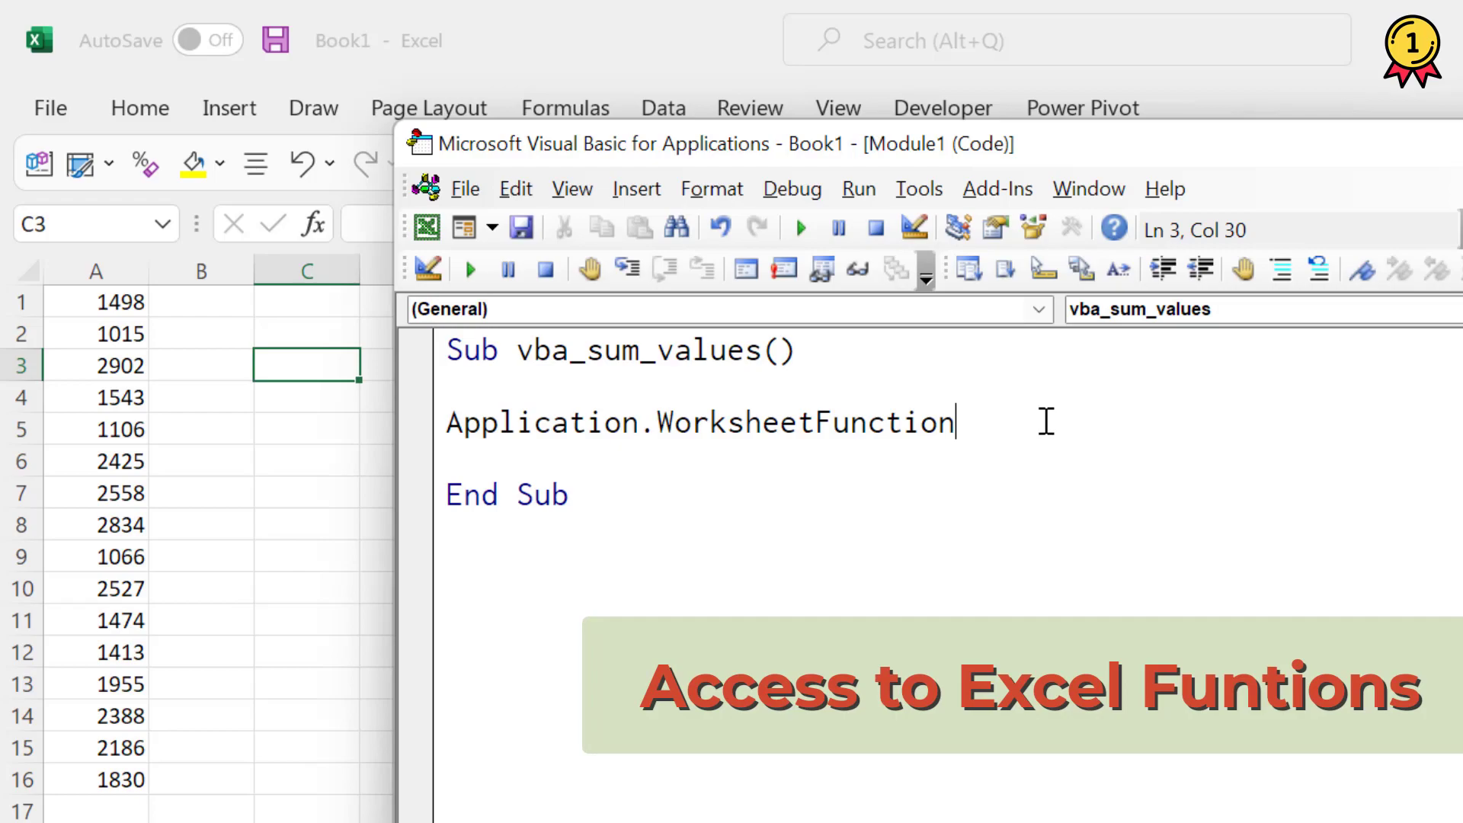